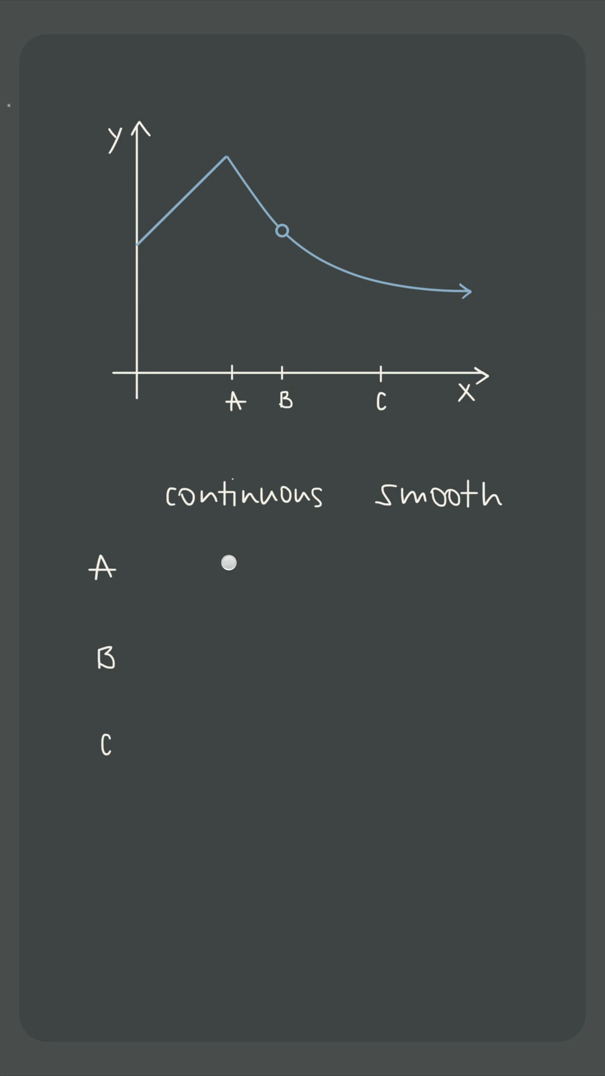
Mark point A as continuous with a green check in the continuous column
{"action": "left_click", "coordinate": [228, 563]}
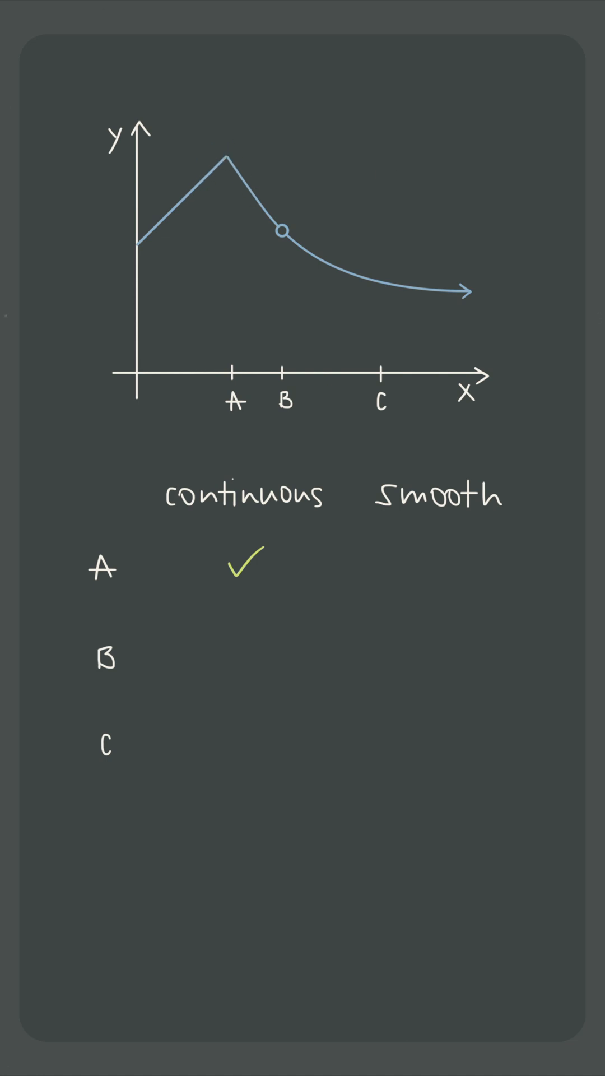
{"action": "left_click", "coordinate": [454, 574]}
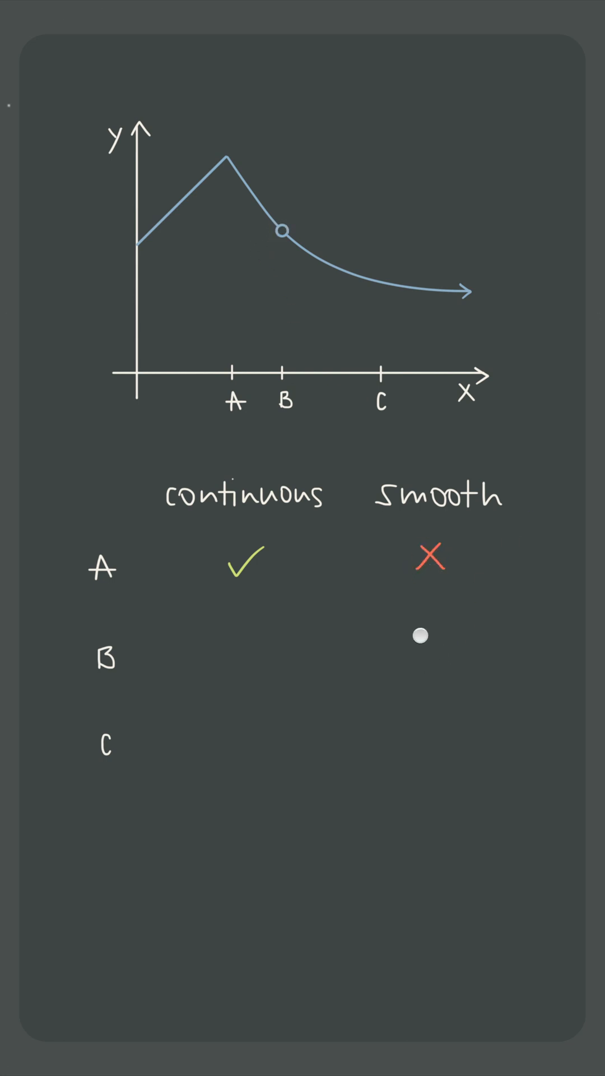
Mark point A as not smooth with a red cross in the smooth column
{"action": "left_click", "coordinate": [421, 635]}
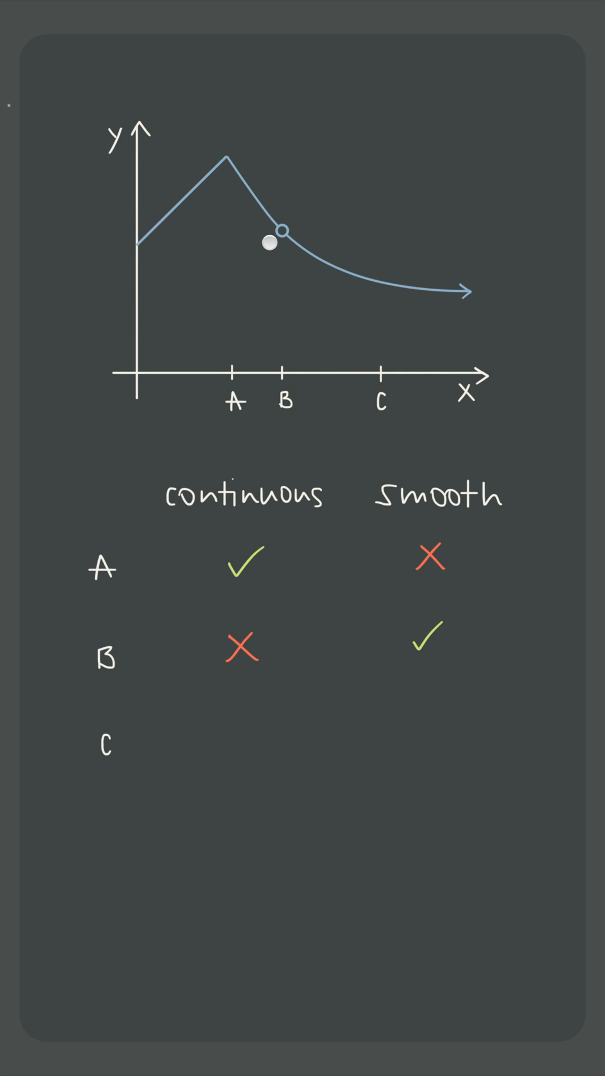
{"action": "mouse_move", "coordinate": [343, 645]}
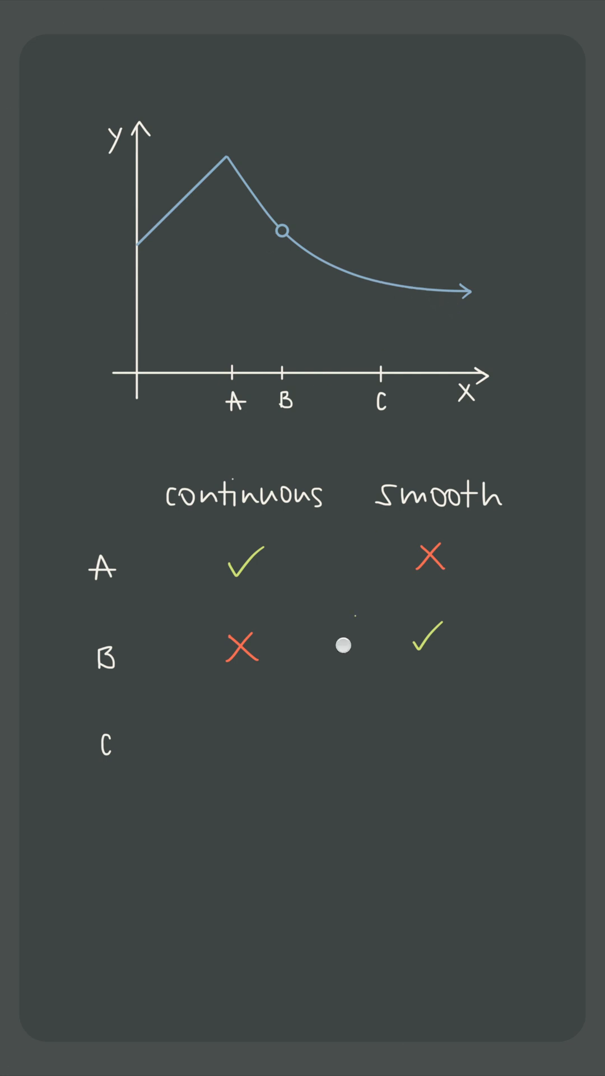